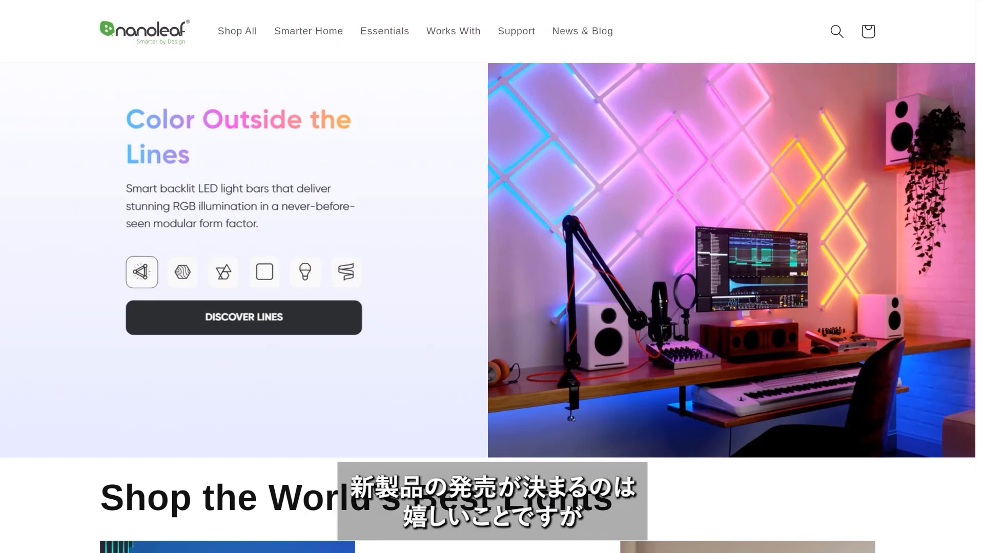
Create the Nanoleaf Skylight item from a picture, accepting the Lighting template and Modular Lighting category.
scroll(down, 3)
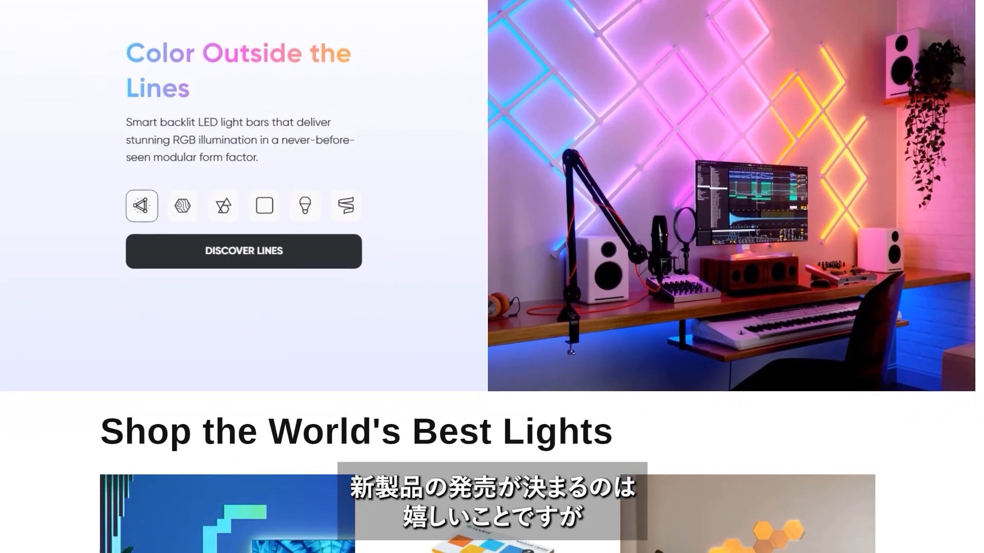
scroll(down, 3)
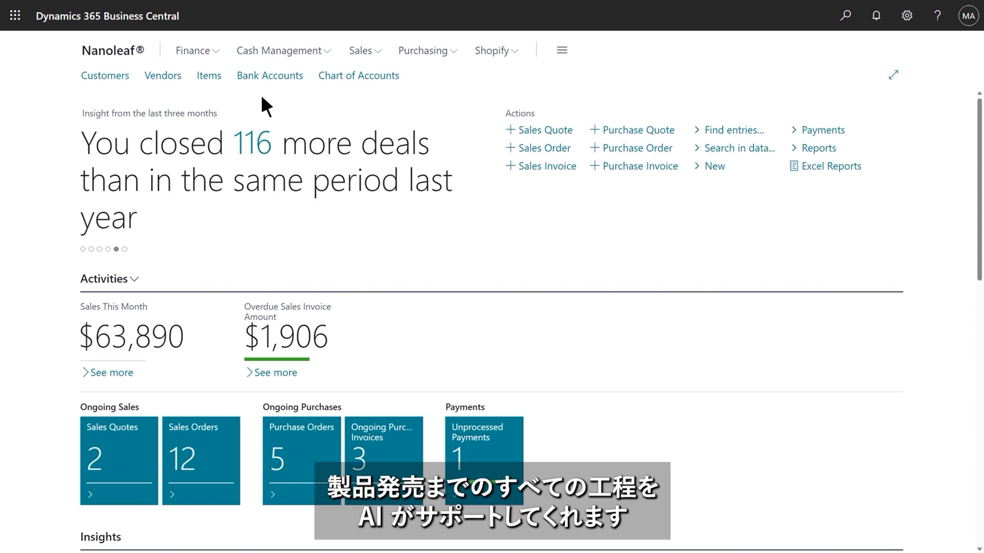
click(209, 76)
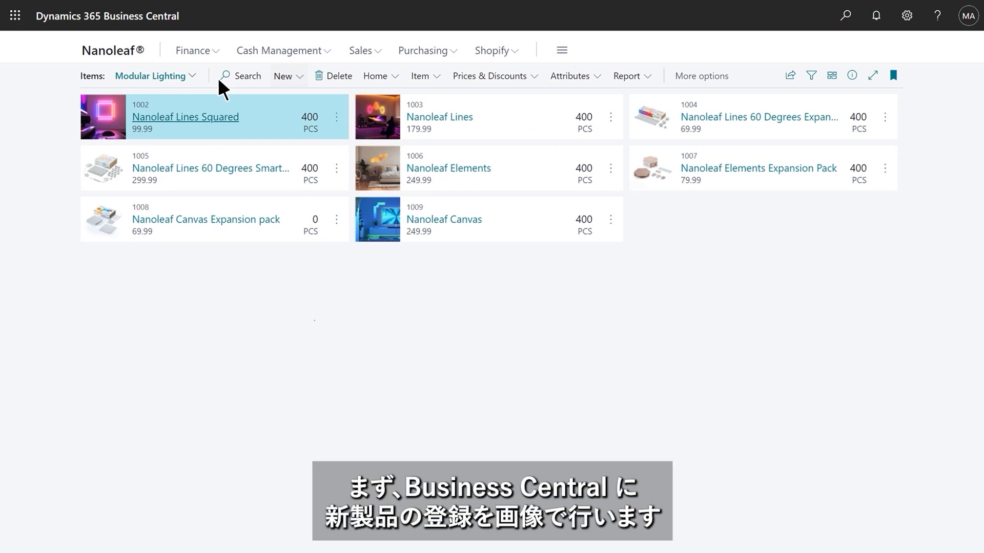
click(283, 75)
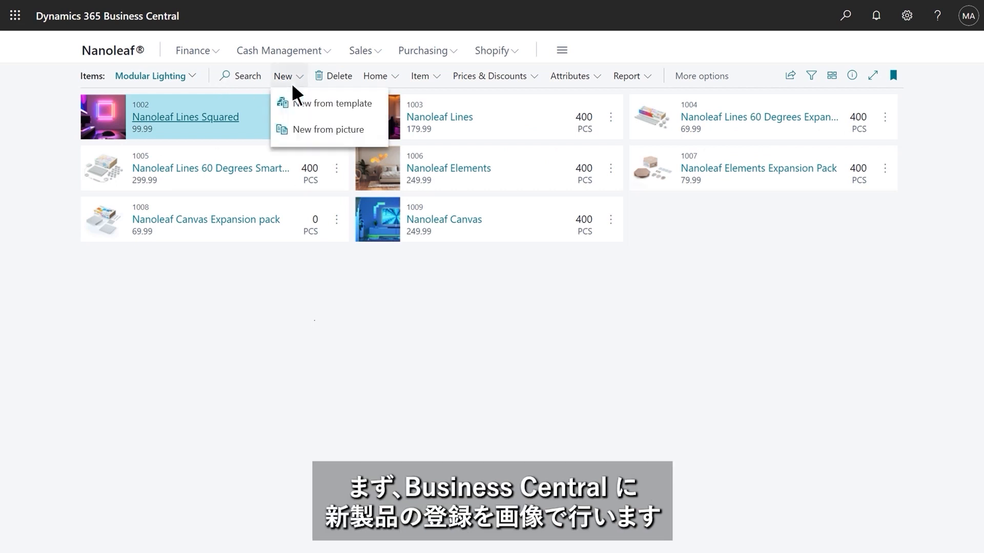
click(328, 129)
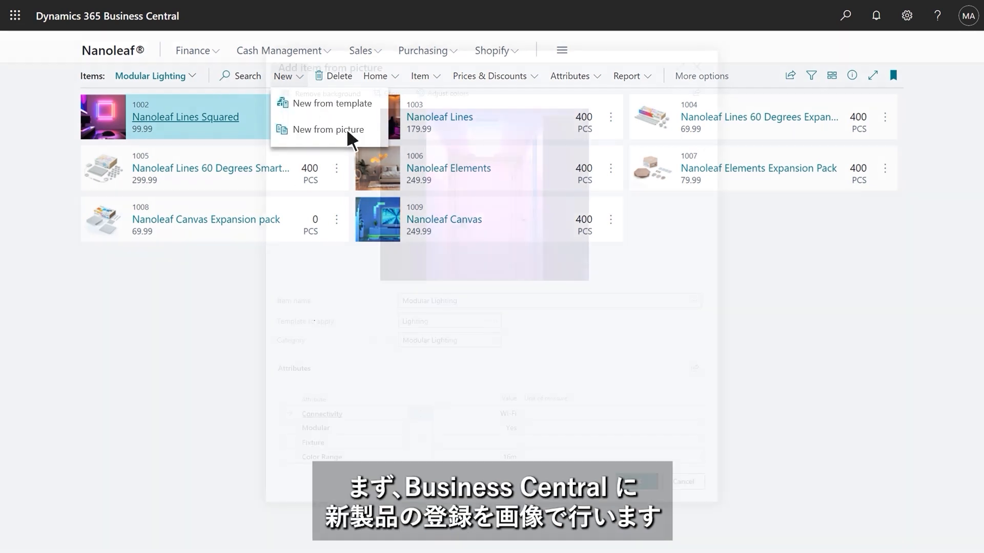
click(324, 129)
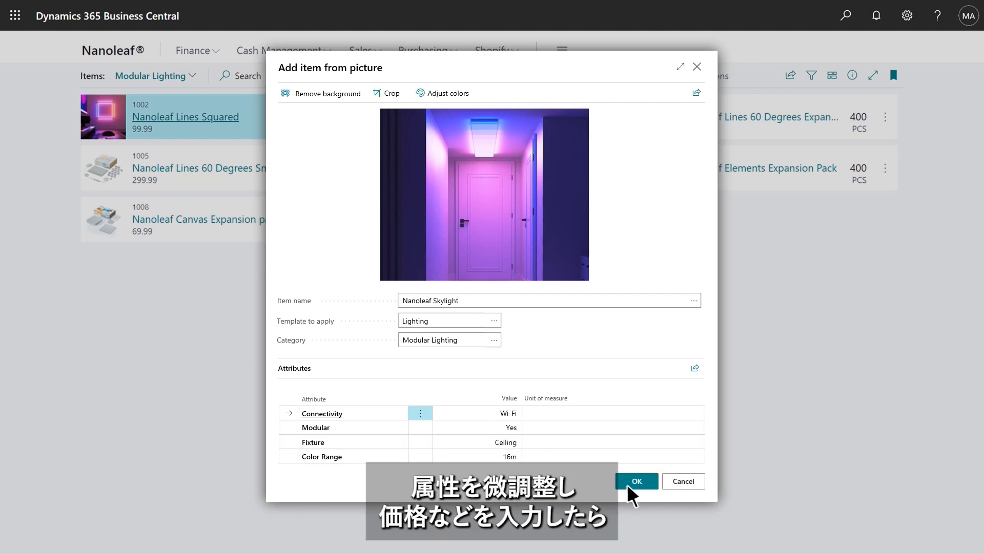
click(636, 482)
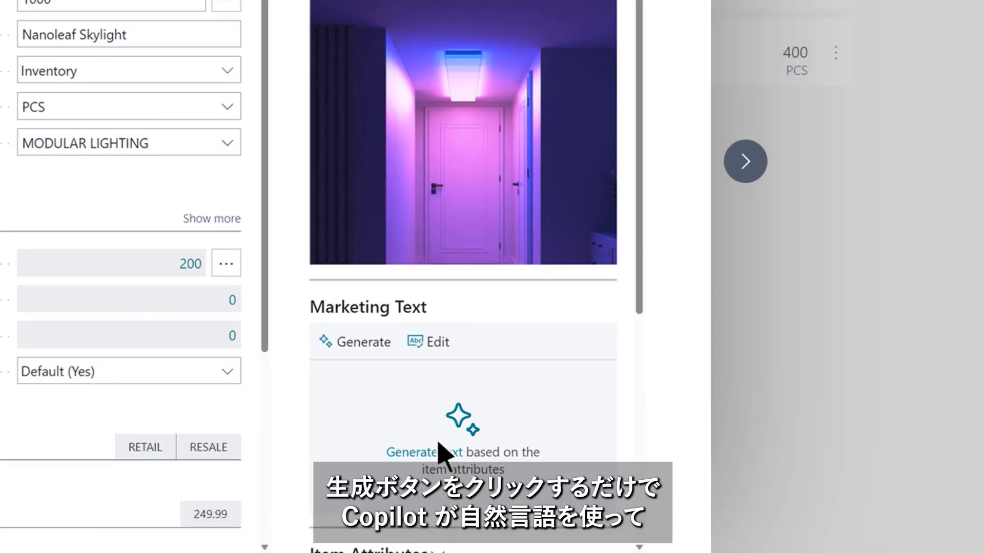
Generate Copilot marketing text for Nanoleaf Skylight and bring up its customization settings.
click(361, 341)
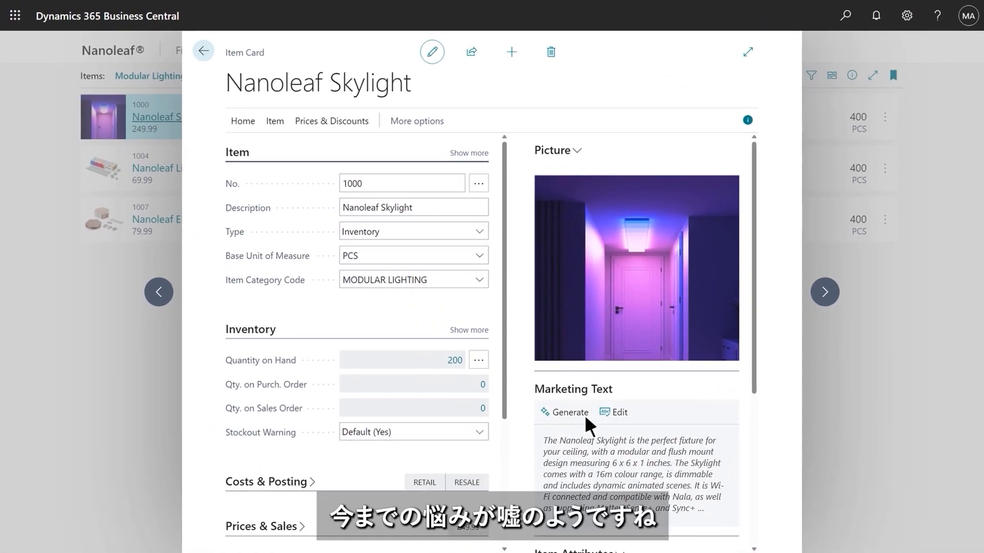
click(564, 412)
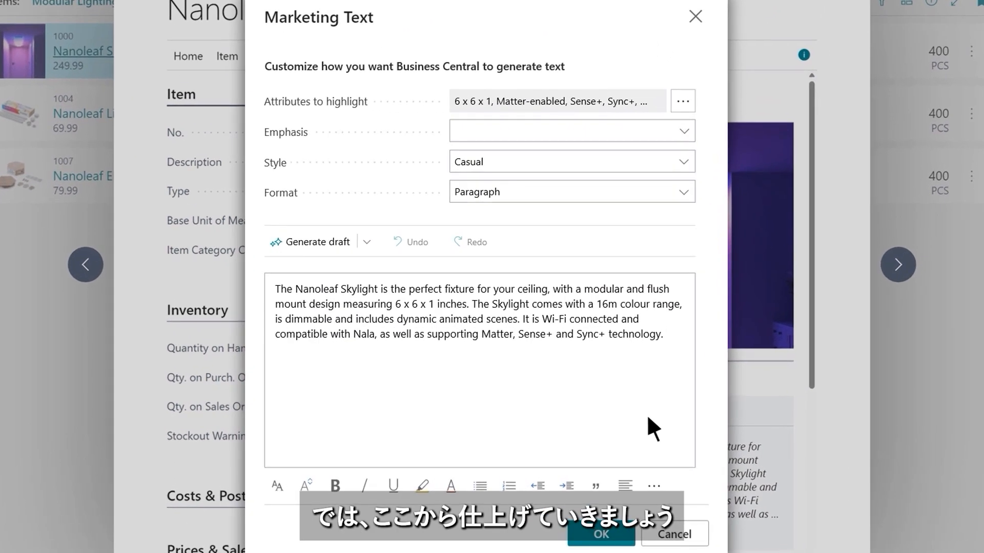
Exclude Dimensions and Model Year, set format to Tagline and paragraph, and regenerate the draft.
click(682, 100)
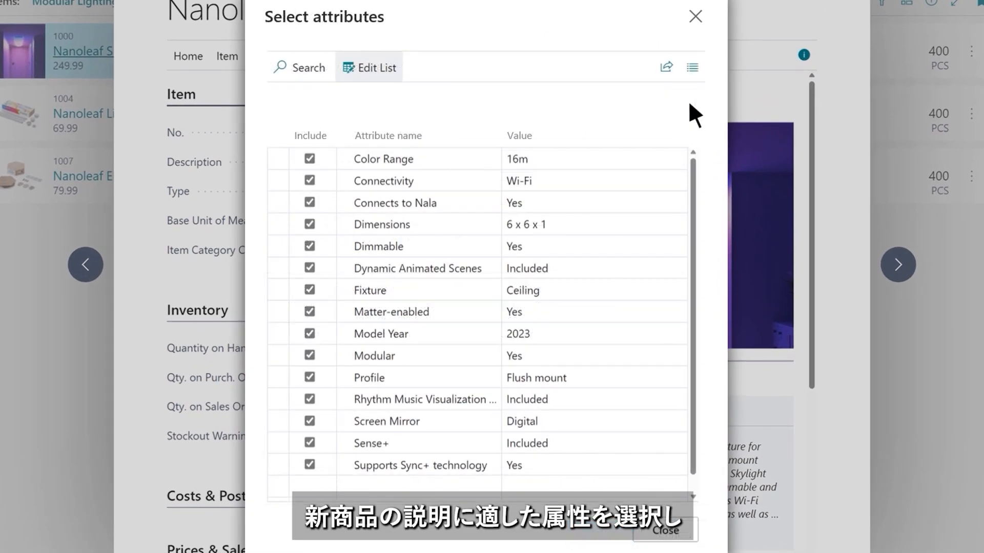
click(309, 225)
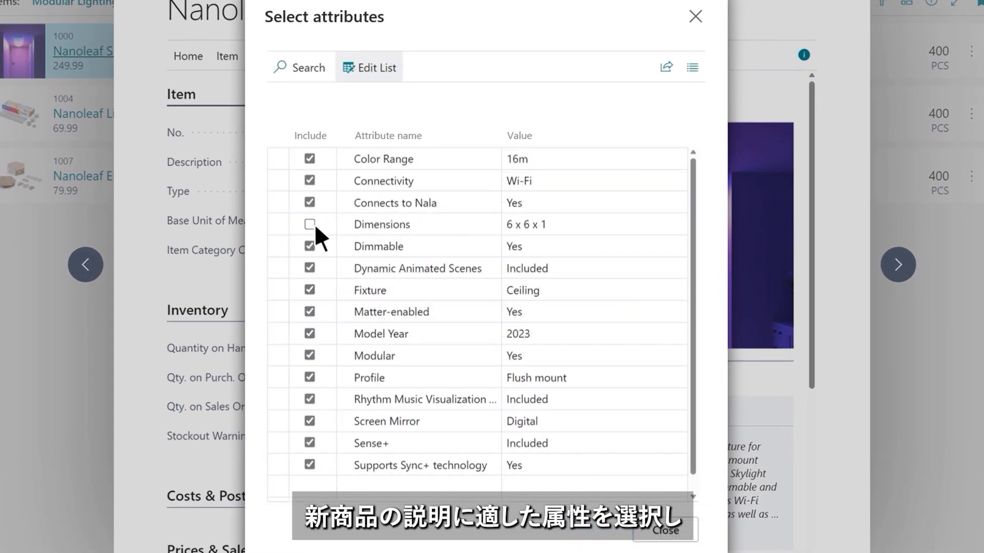
click(309, 334)
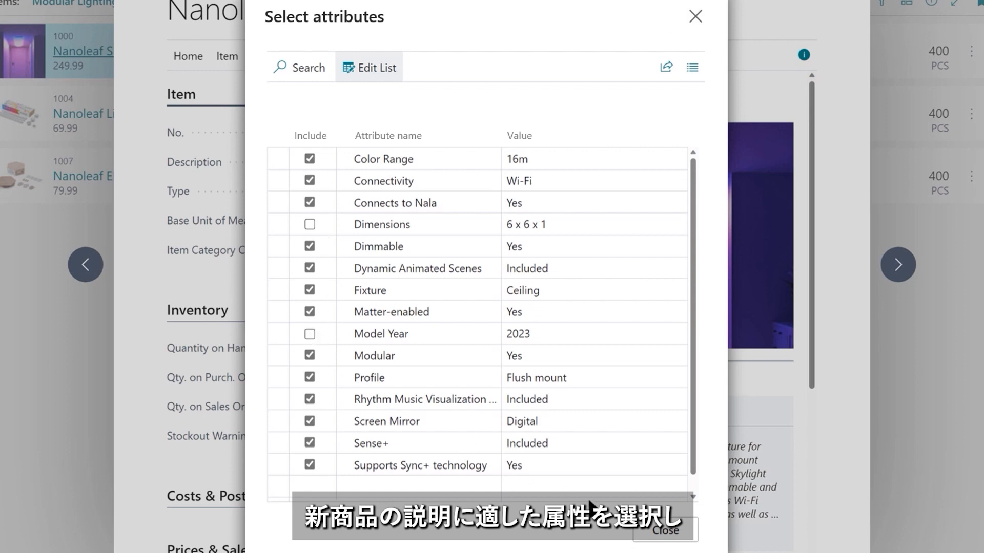
click(572, 191)
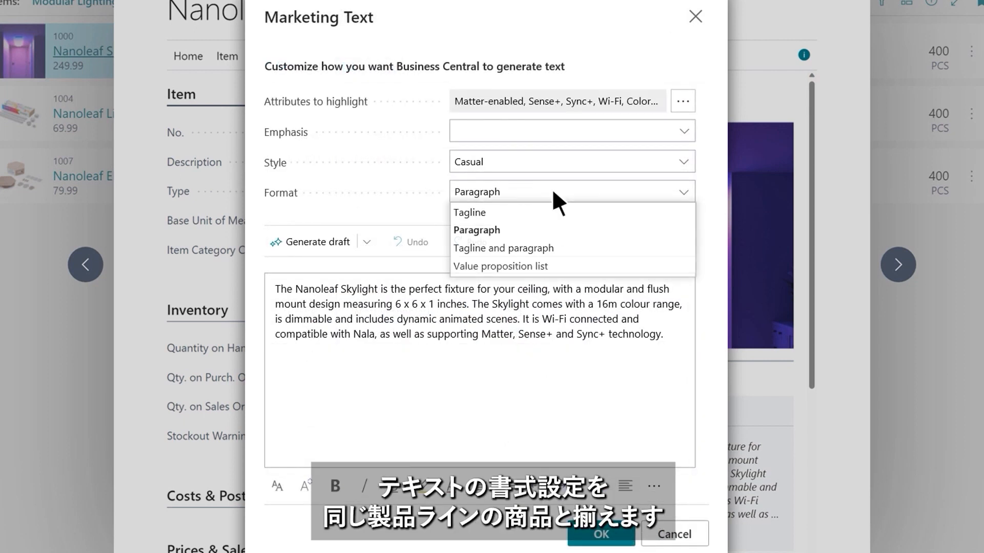
mouse_move(569, 261)
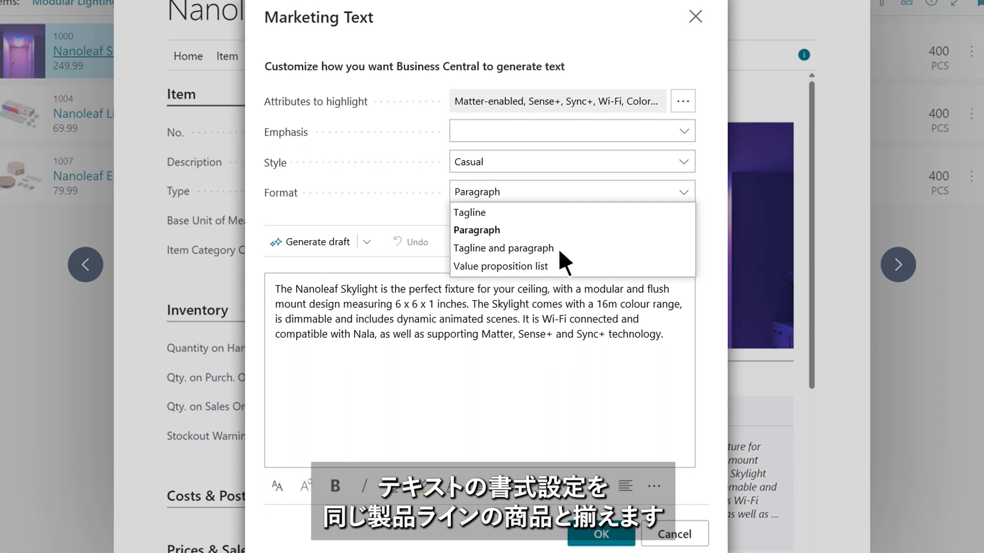
click(502, 248)
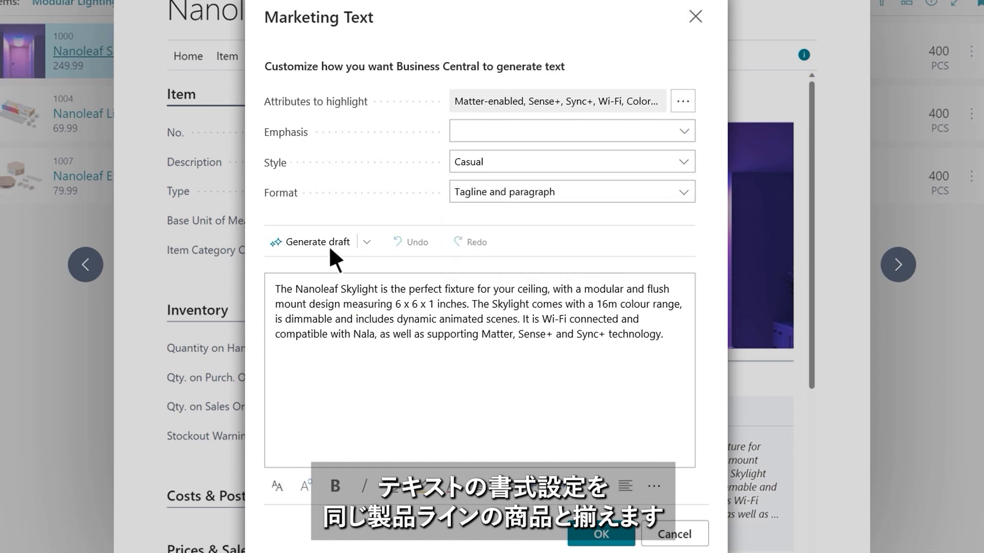
click(318, 242)
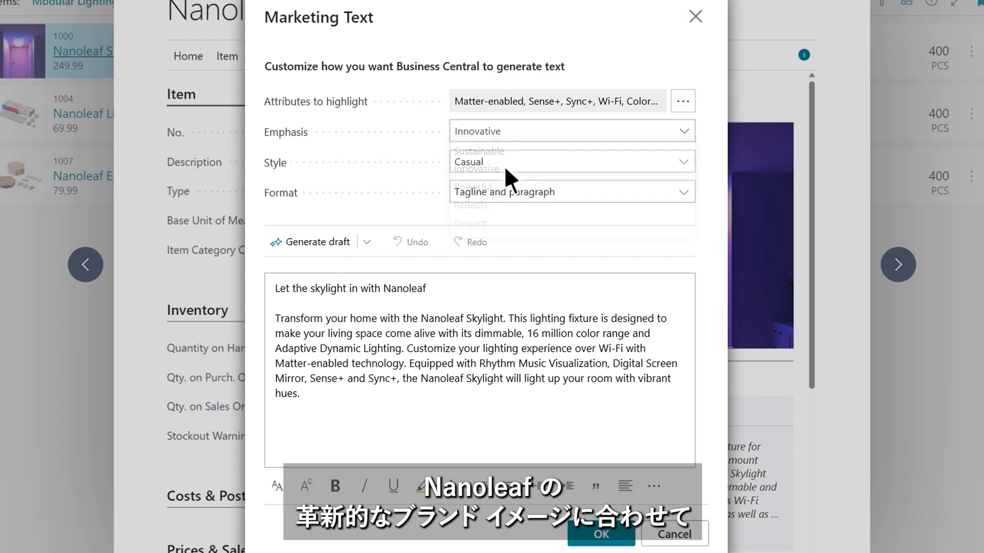
Redraft with Innovative emphasis and Upbeat style, add 'Learning Assistant' to the text, and save.
click(571, 161)
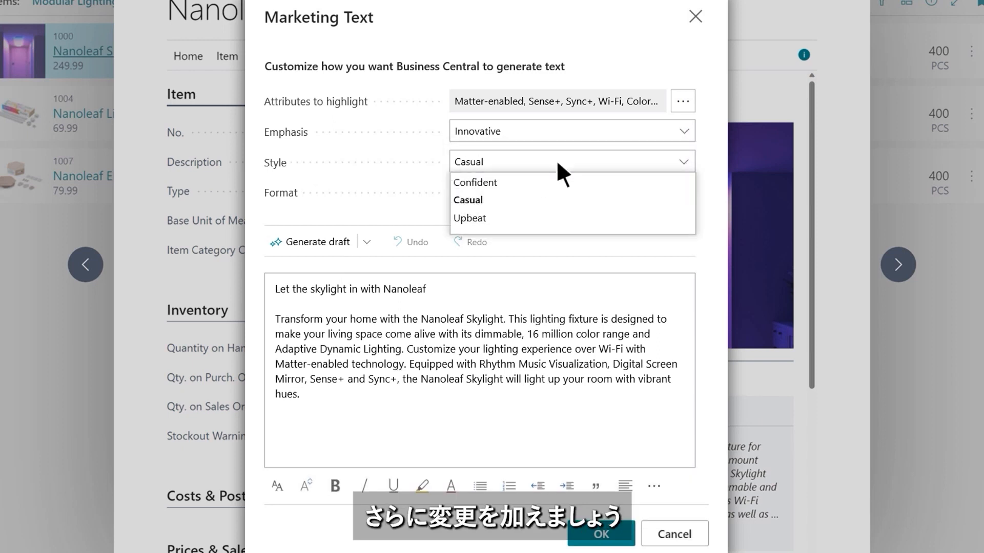
click(470, 217)
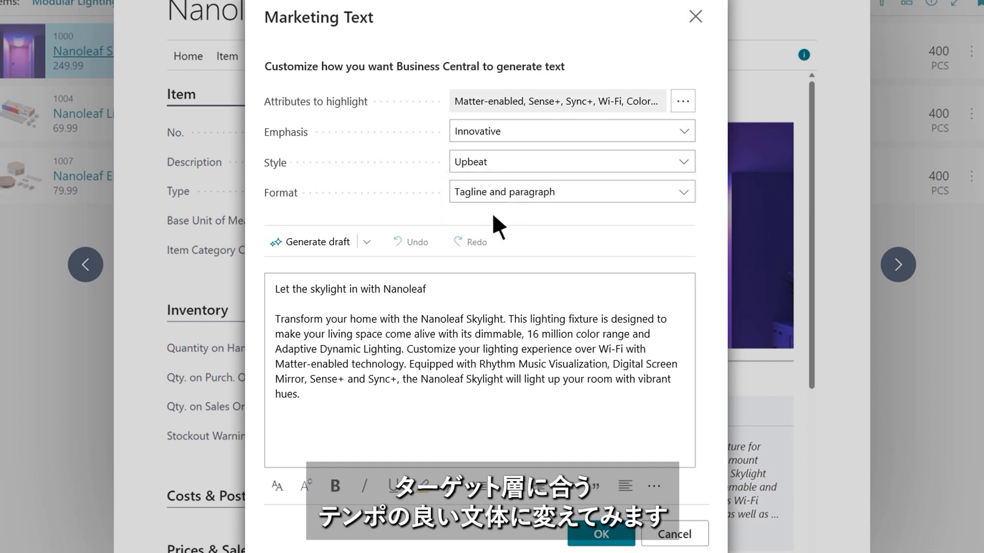
click(319, 242)
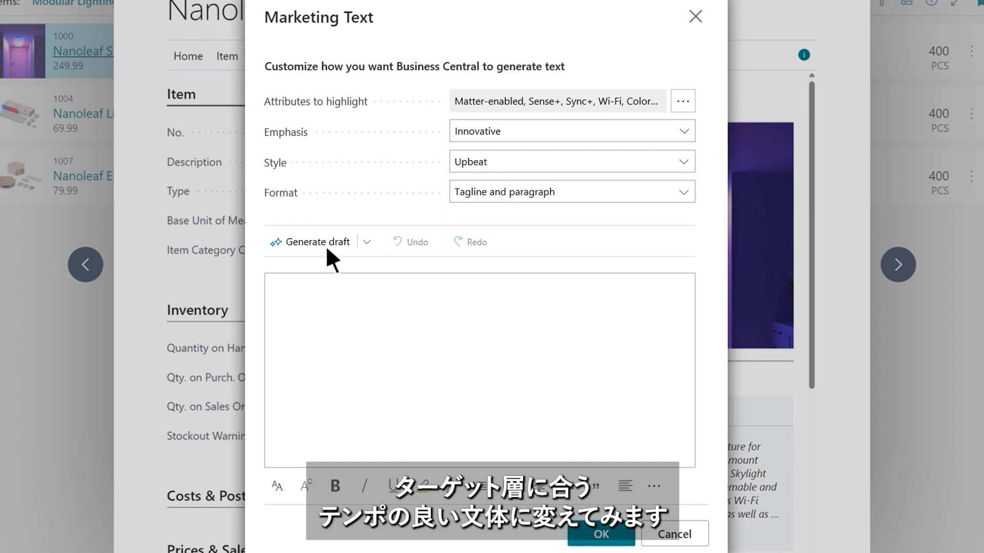
click(318, 241)
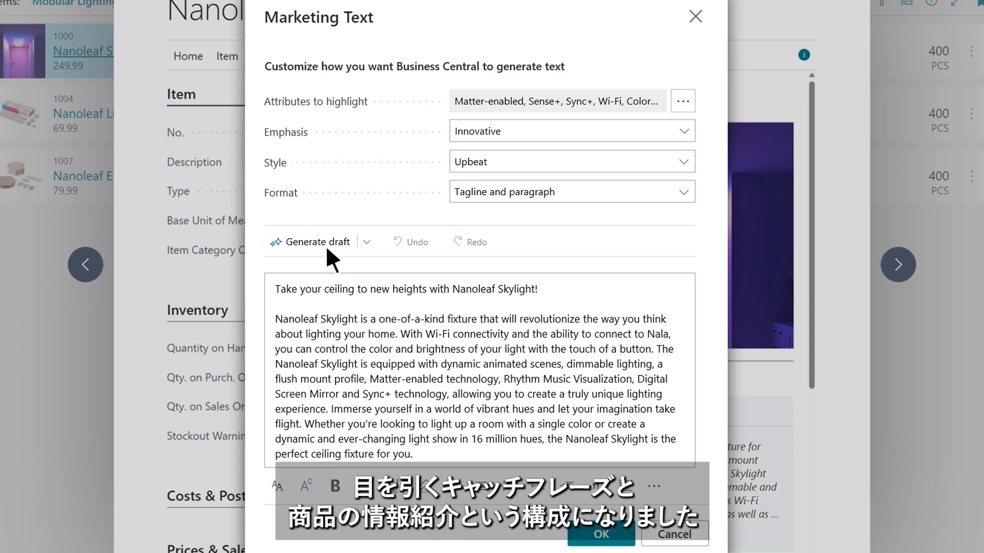
mouse_move(540, 324)
text(noleaf Automated)
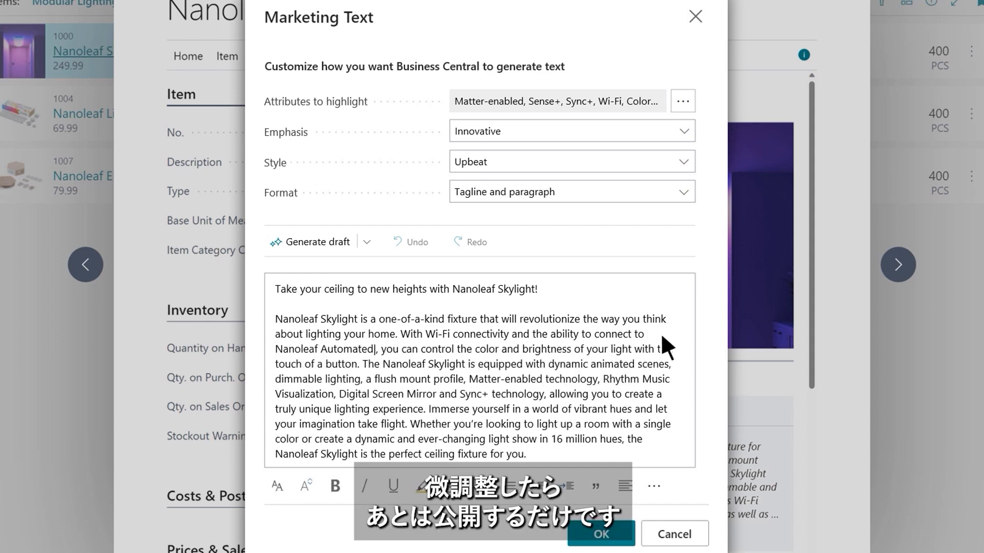
text(Learning Assistant)
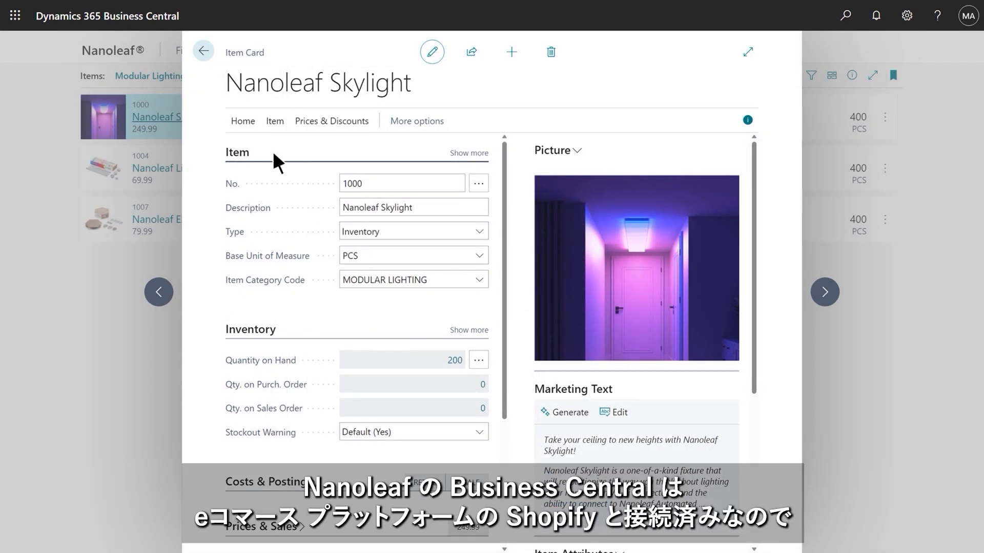
Add Nanoleaf Skylight to Shopify as a new product and view its product page.
click(242, 121)
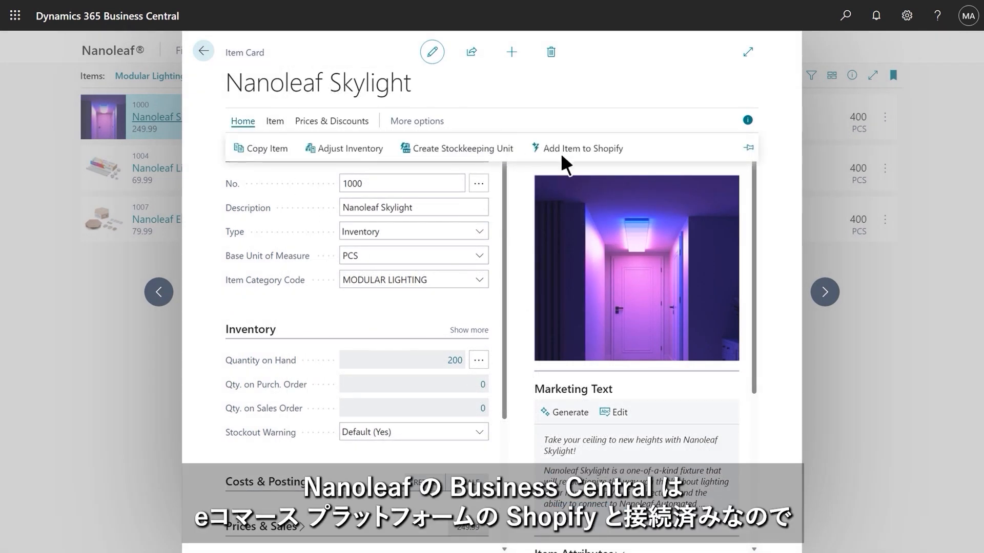
click(583, 148)
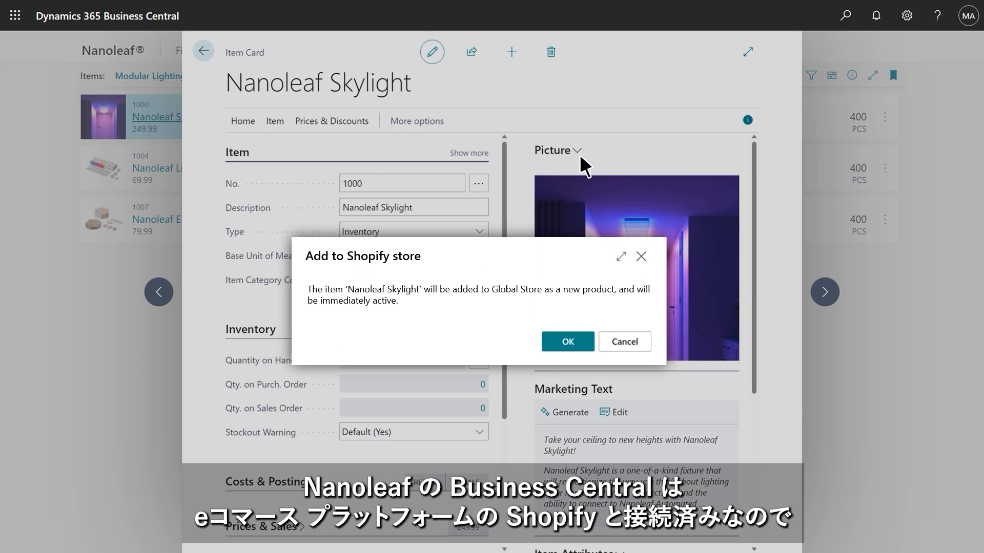
click(568, 341)
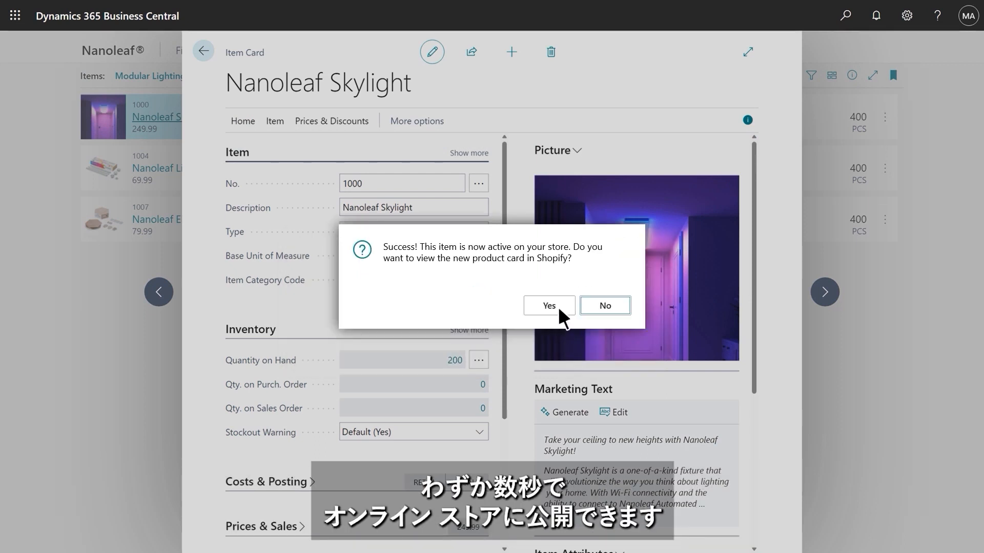
click(549, 306)
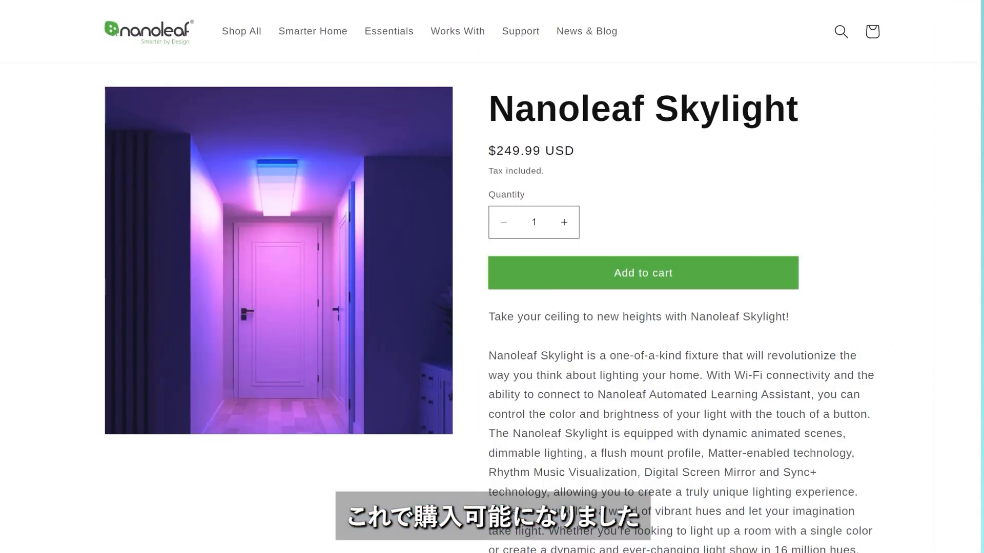